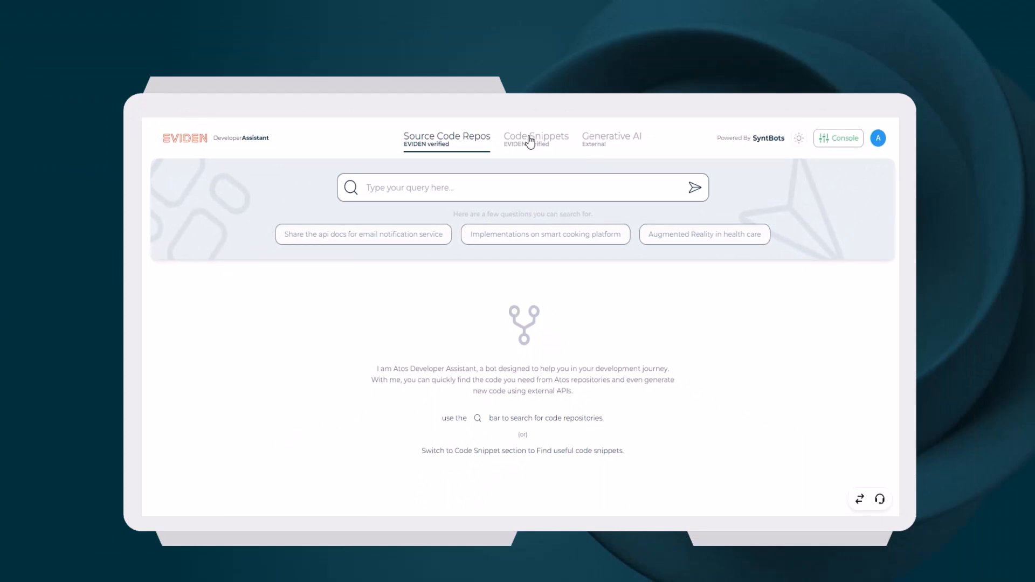
- Switch the search scope to the EVIDEN-verified Code Snippets
left_click(536, 136)
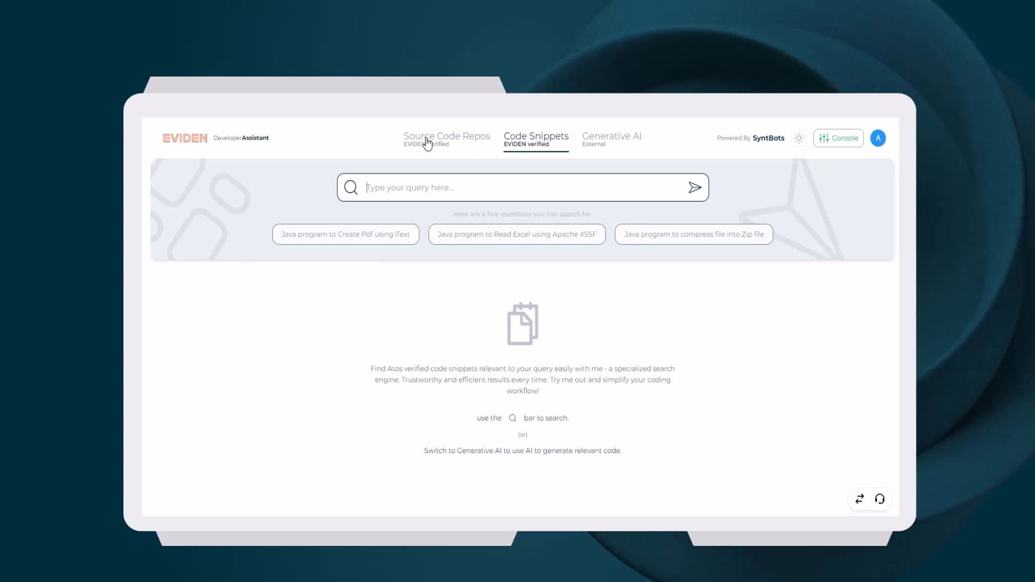
mouse_move(419, 144)
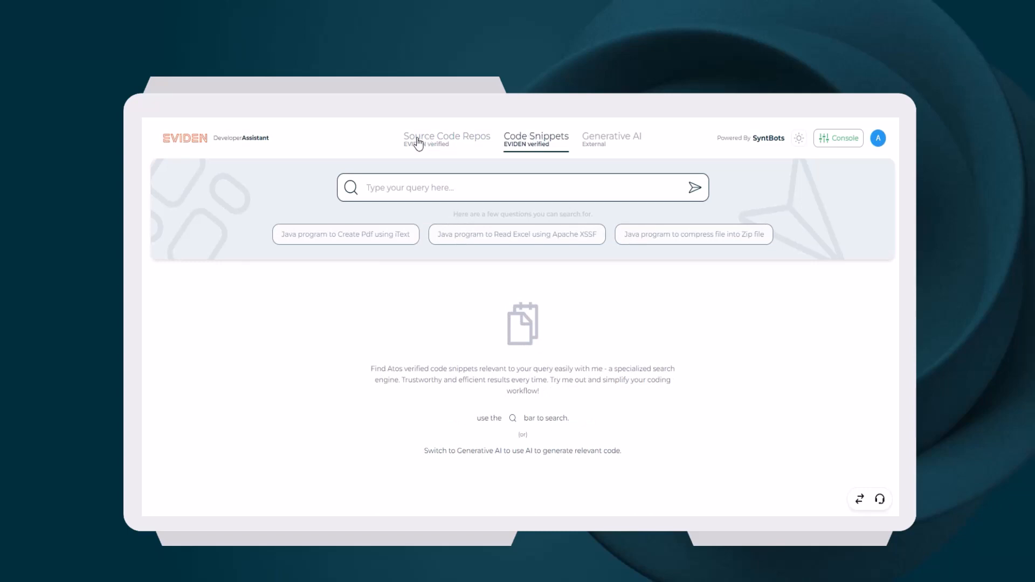
- Search Source Code Repos for the Email Notification Service and view its source code
left_click(446, 135)
type("email notification service")
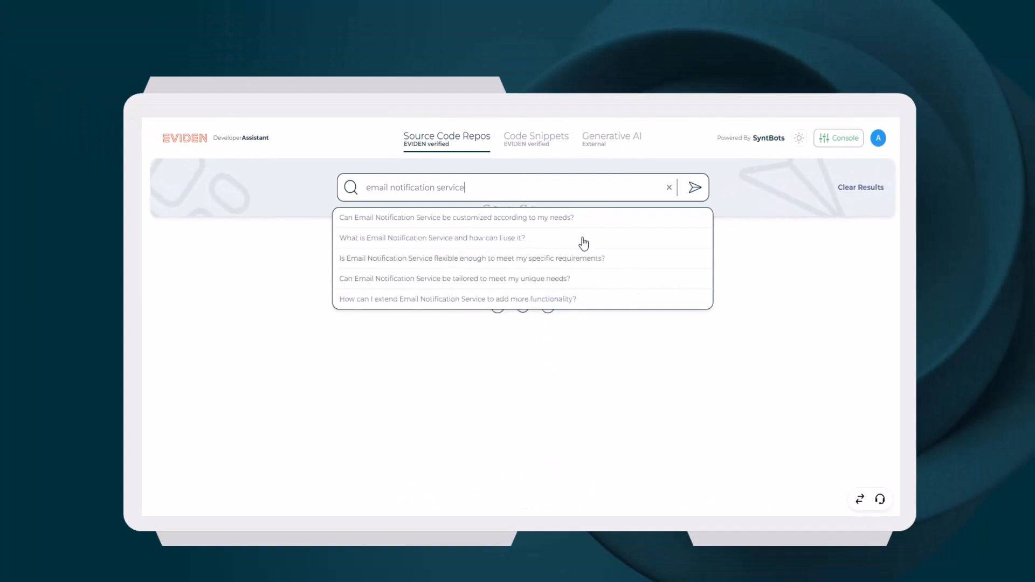
left_click(431, 237)
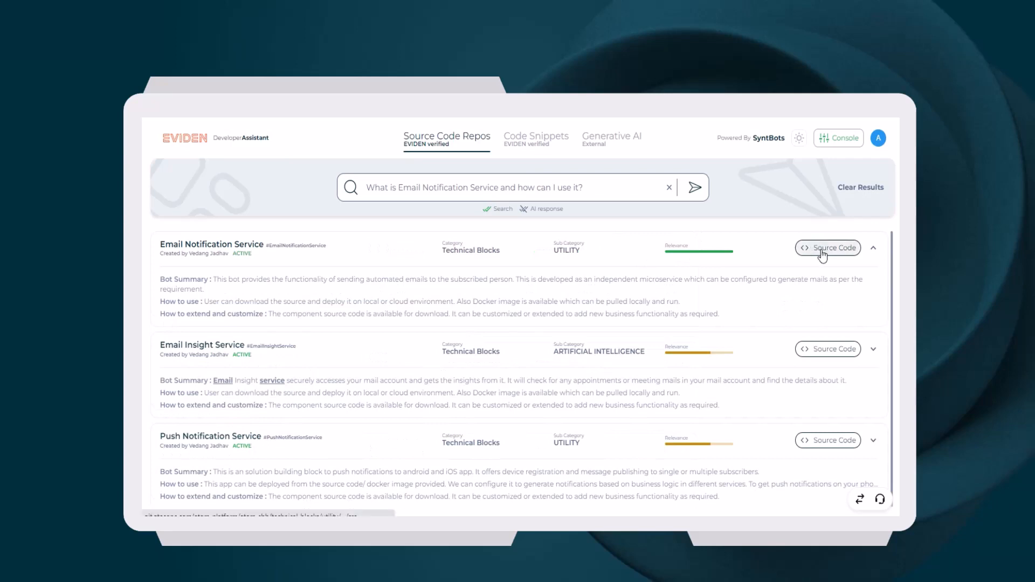
left_click(827, 248)
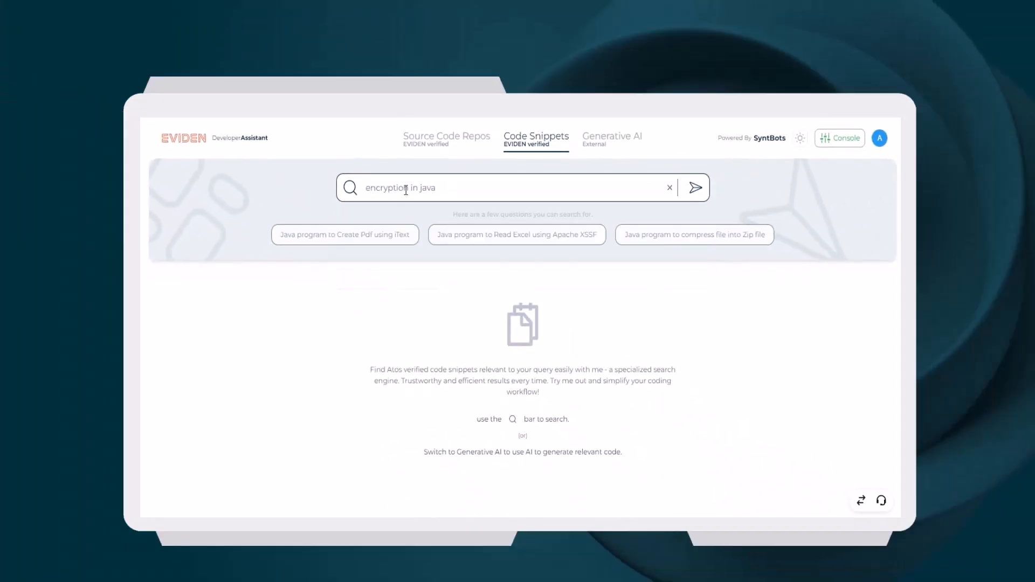
- Search snippets for 'encryption in java' to get the AES256Encryption class, then move to Generative AI
left_click(694, 187)
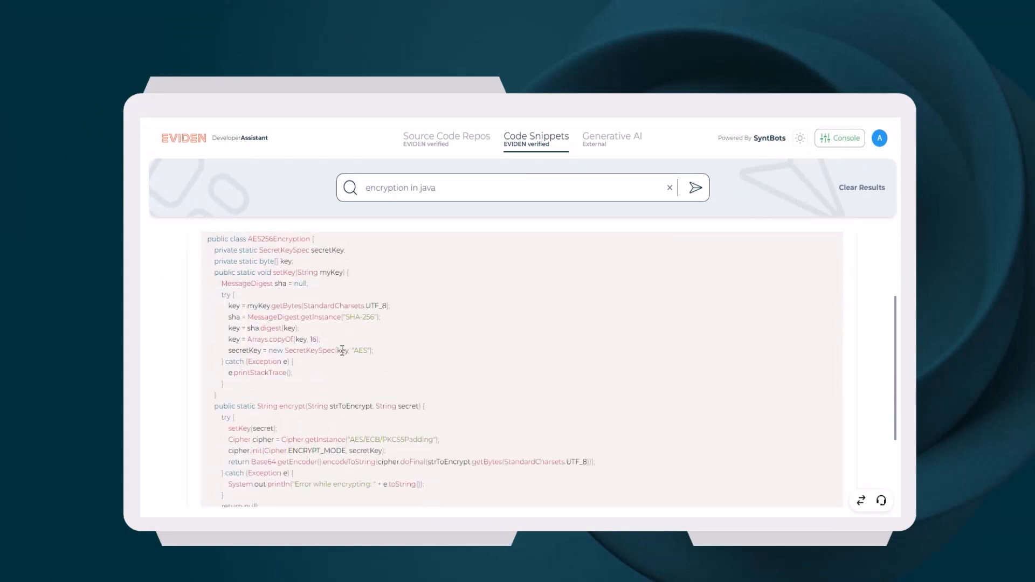
left_click(611, 137)
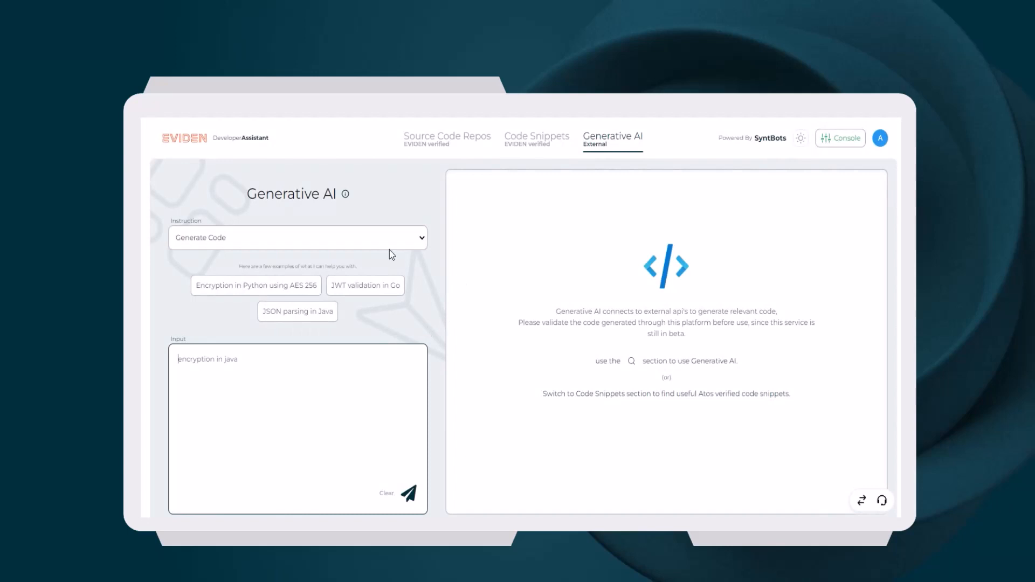
mouse_move(370, 245)
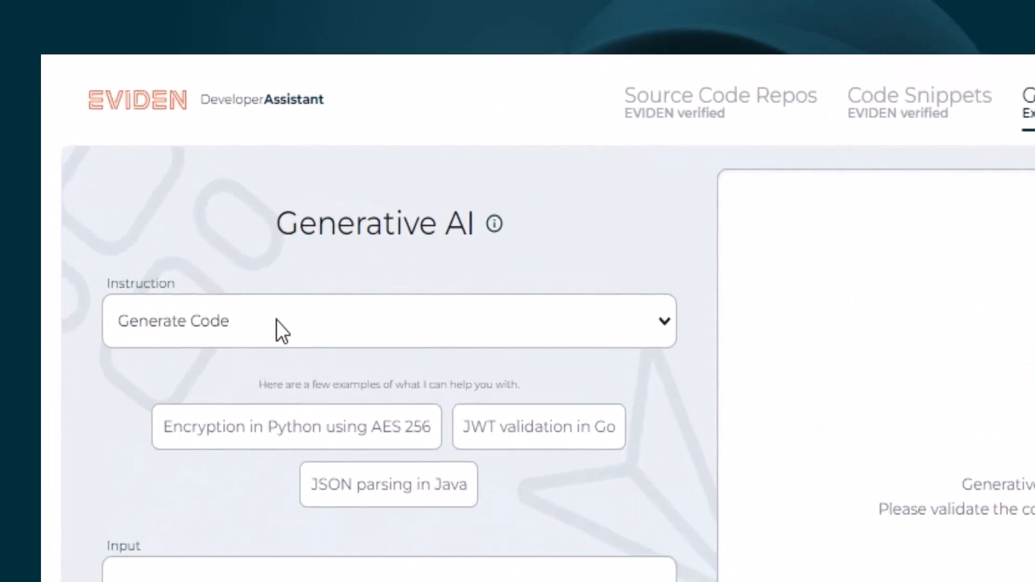
- Request Generate Code for 'extract emails and phone numbers in java'
left_click(388, 321)
type("extract emails and phone numbers in java")
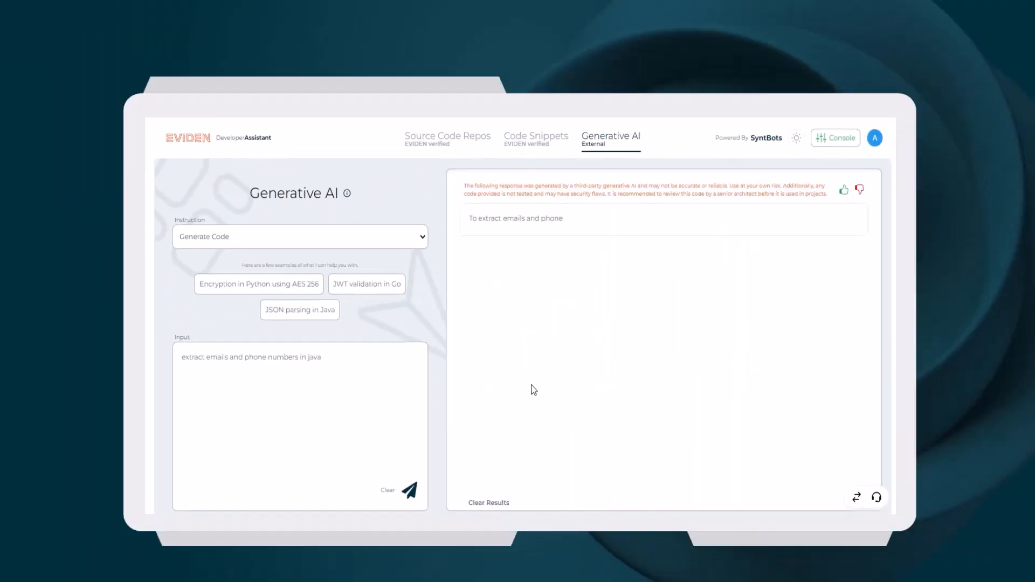
- Copy the generated Java extractor into the input with Instruction set to Translate Code
left_click(410, 491)
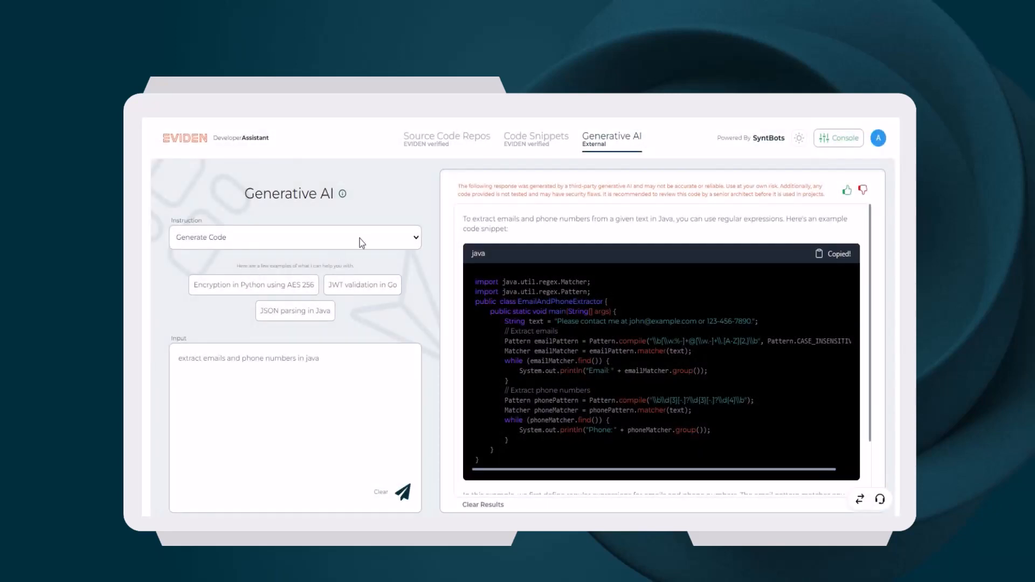
left_click(294, 237)
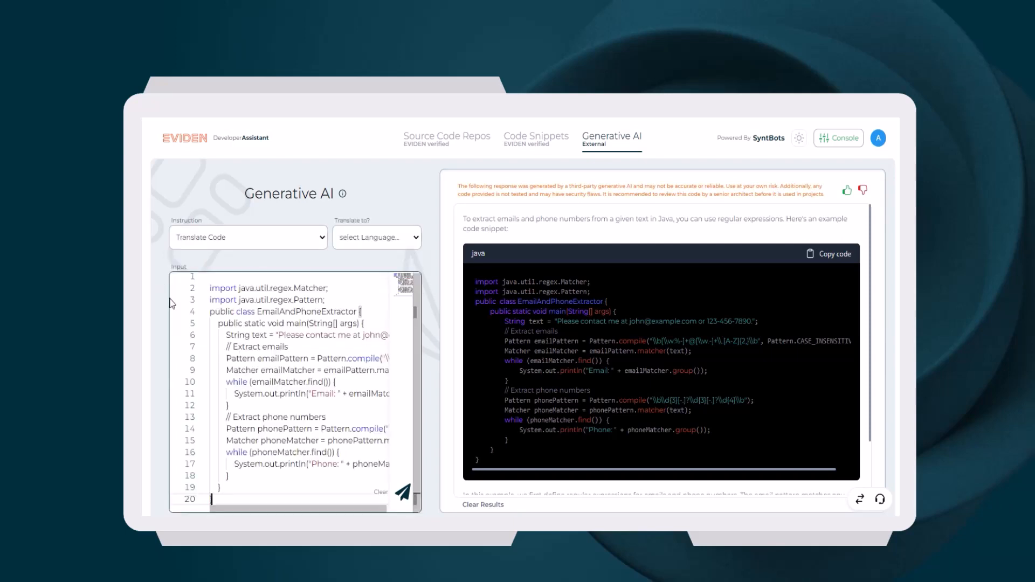
- Translate the Java extractor to C#, confirming the sensitive-data warning, then set Instruction to Explain Code
left_click(376, 237)
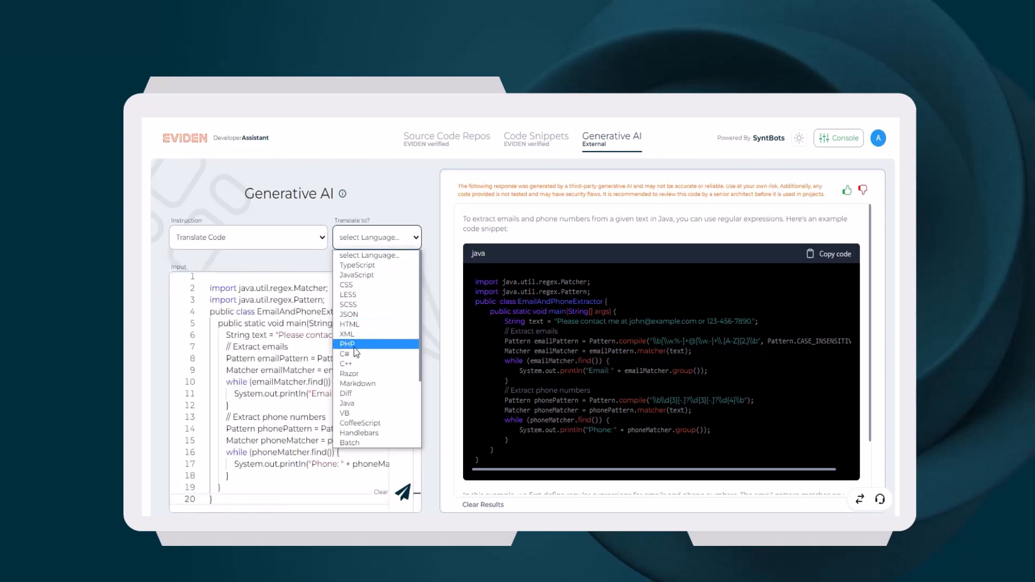
left_click(348, 354)
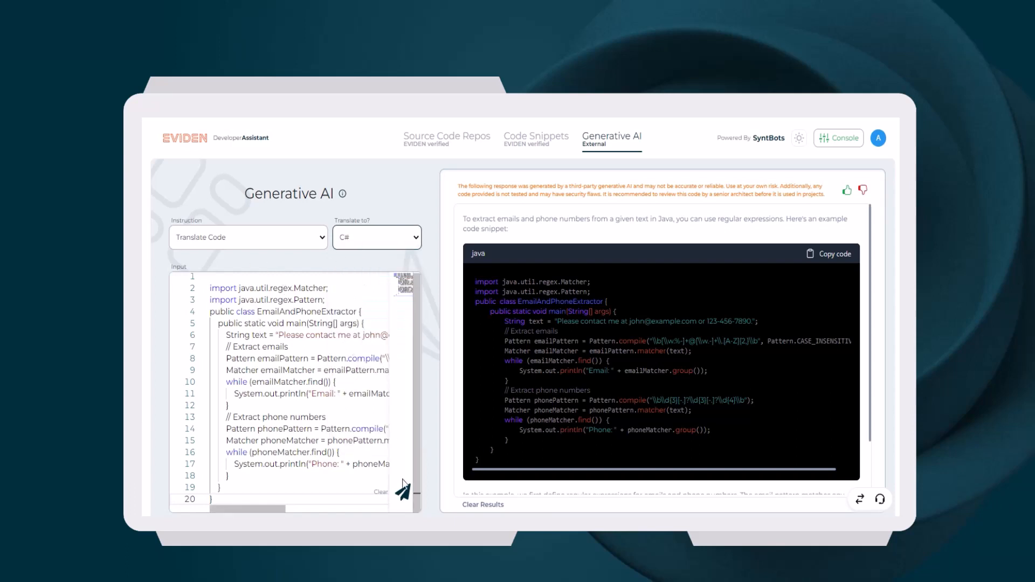
left_click(401, 491)
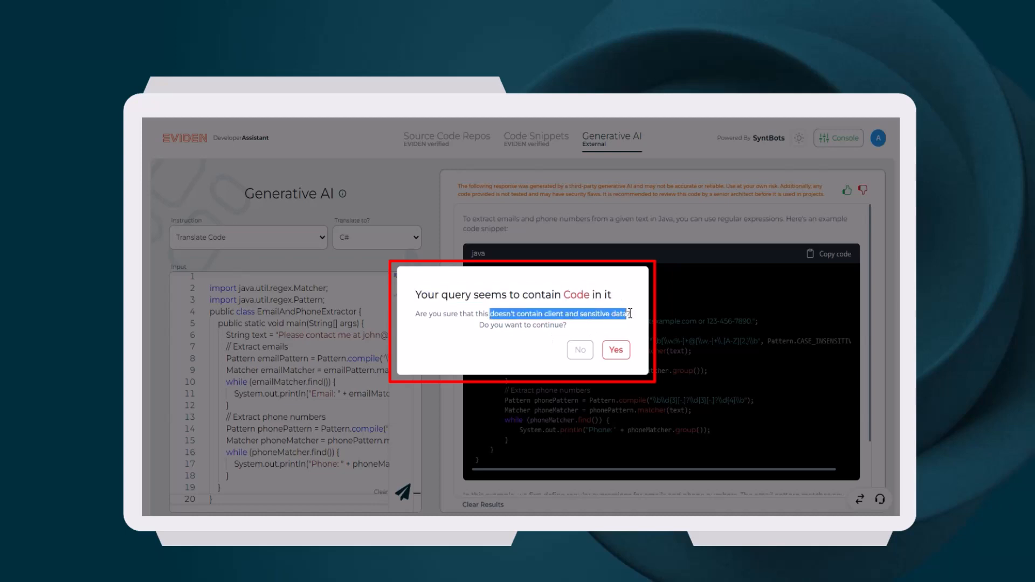
left_click(614, 349)
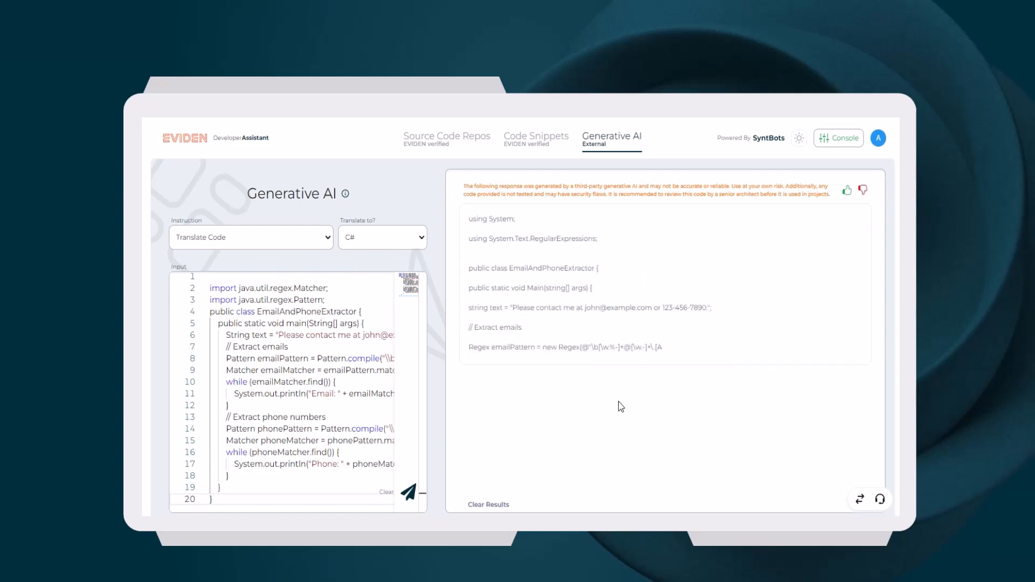
scroll("down", 3)
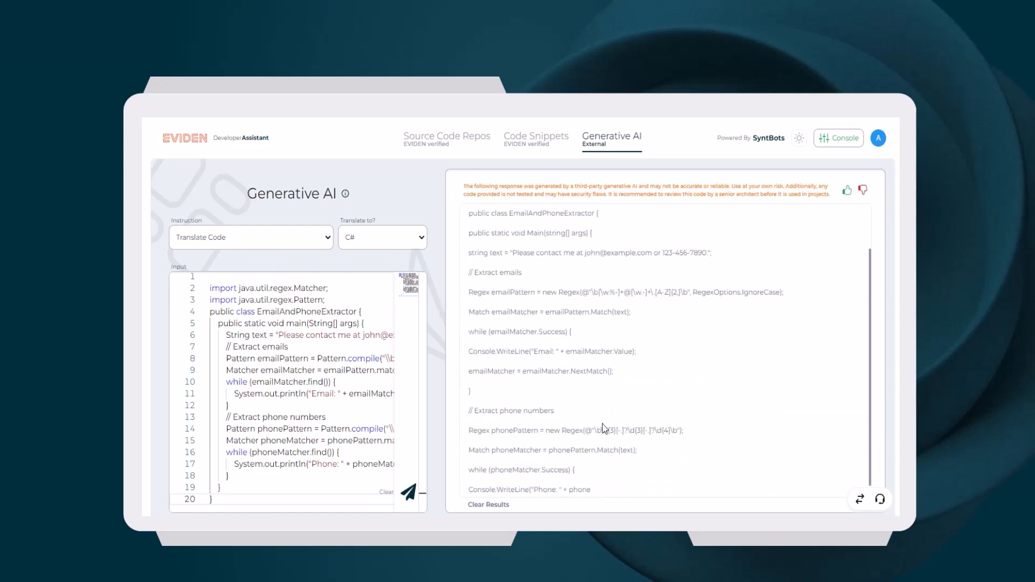
left_click(252, 237)
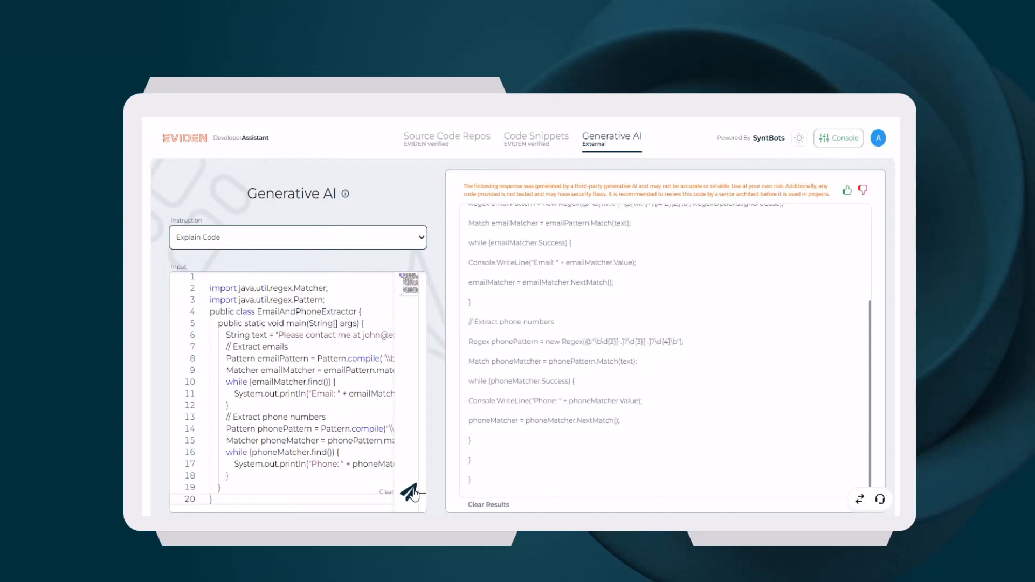
- Get the AI explanation of the Java extractor and read through to its conclusion
left_click(410, 491)
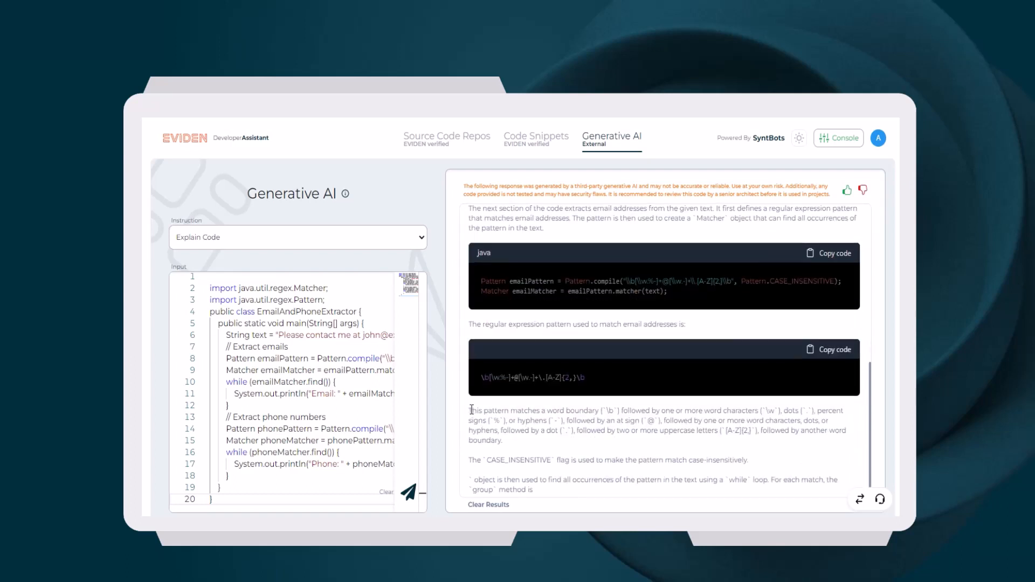
scroll("down", 3)
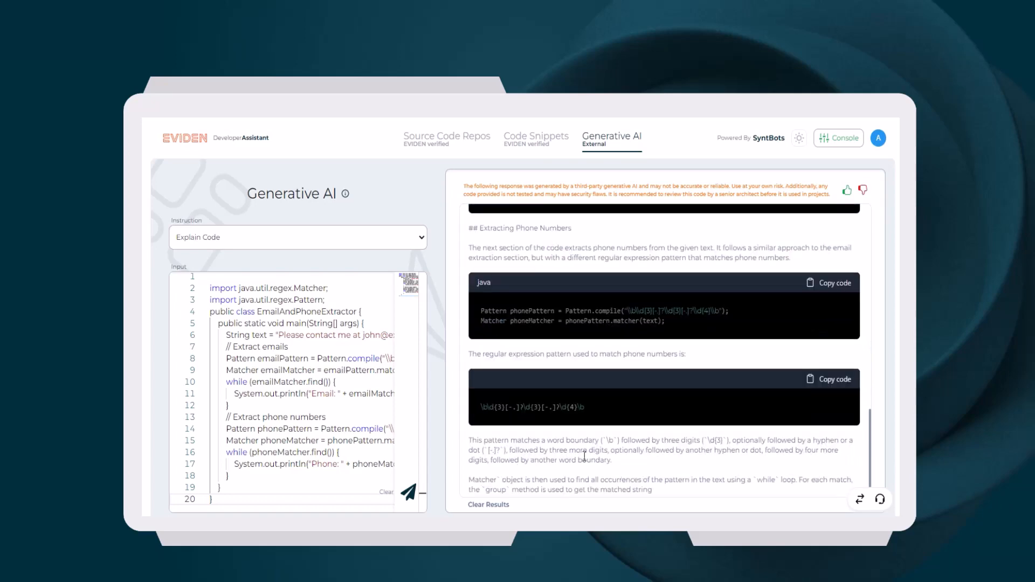
scroll("down", 3)
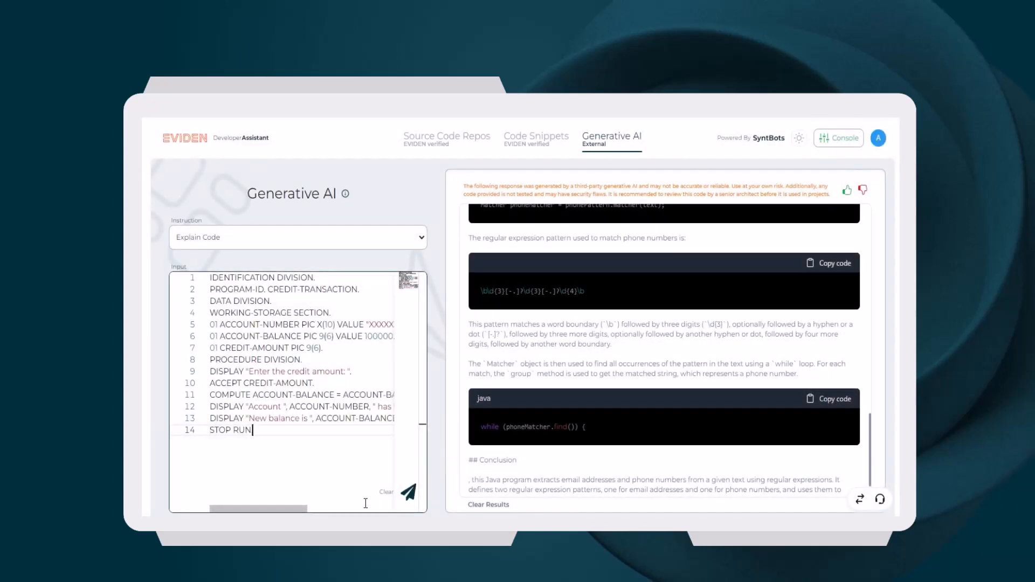
- Get a section-by-section AI explanation of the COBOL credit-transaction program
left_click(408, 492)
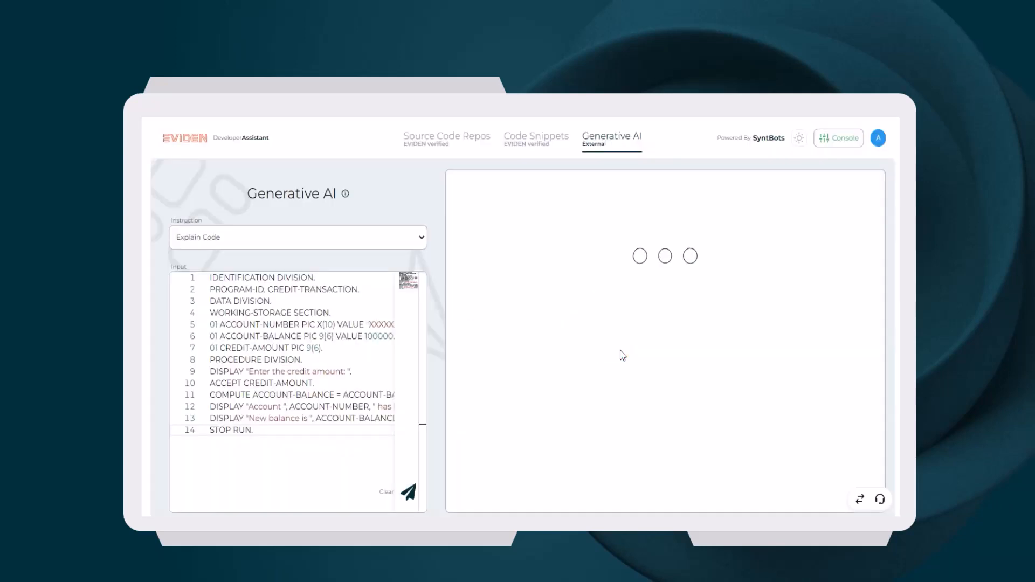
mouse_move(519, 380)
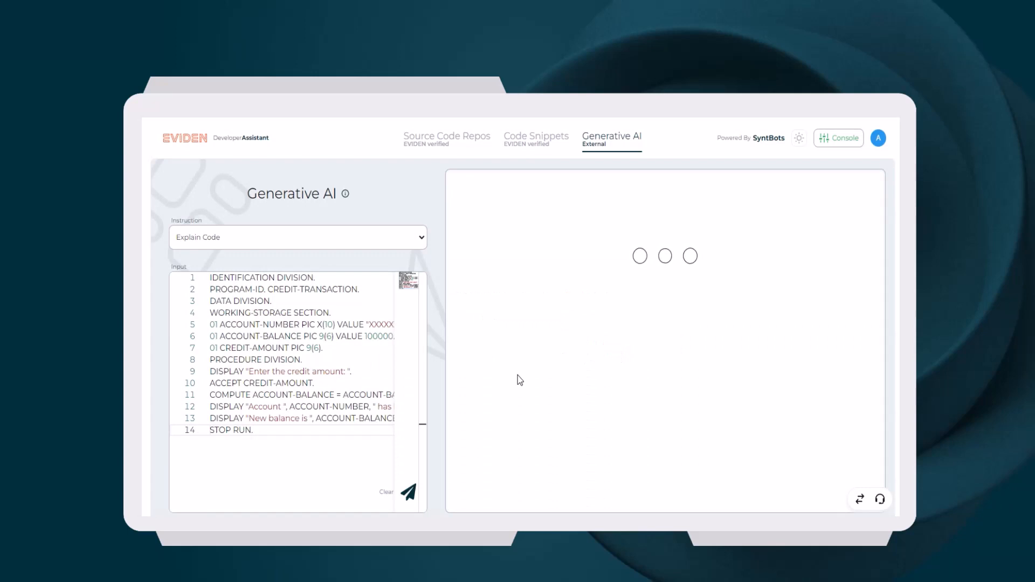
left_click(407, 491)
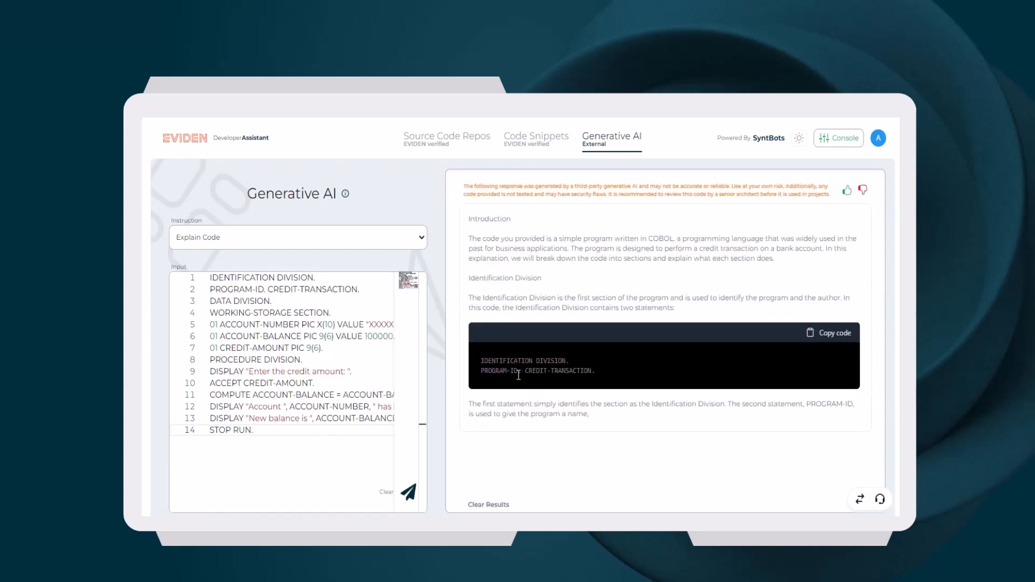
scroll("down", 3)
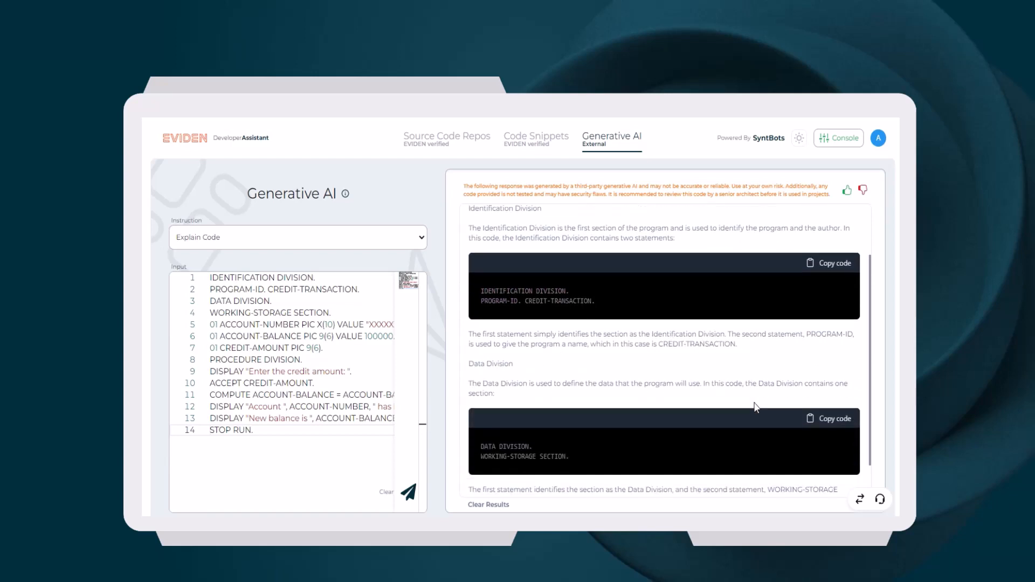
scroll("down", 3)
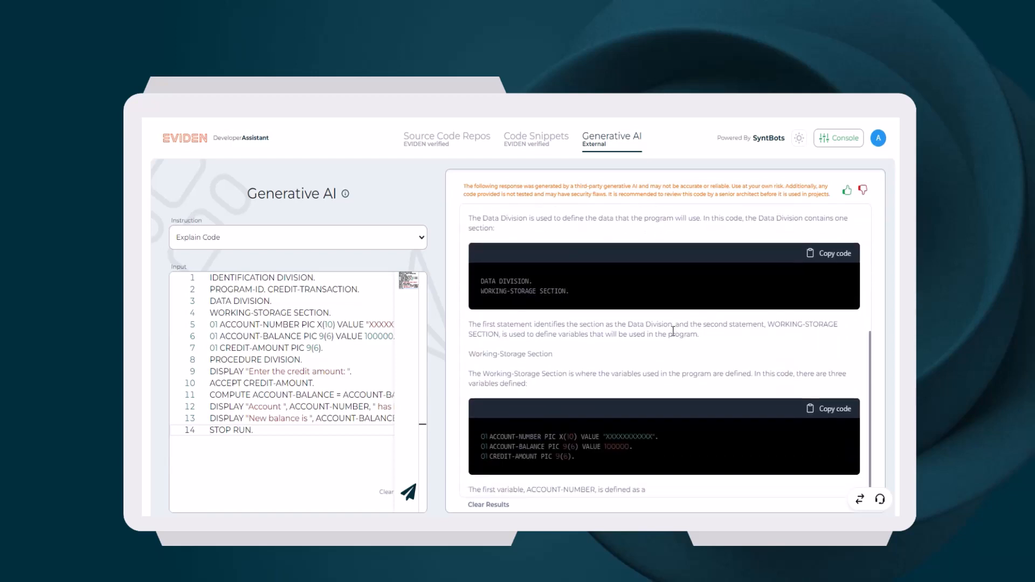
scroll("down", 3)
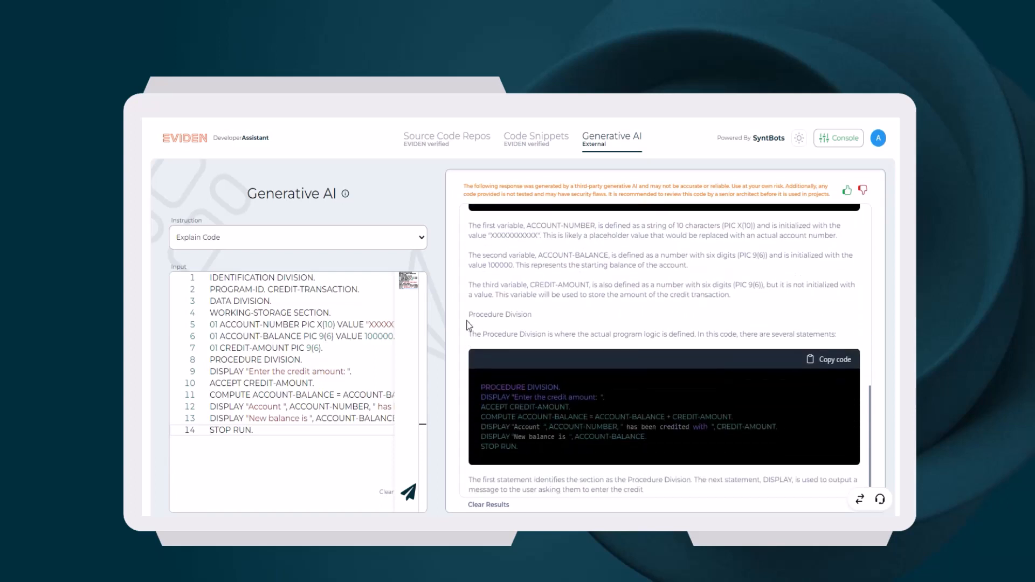
scroll("down", 3)
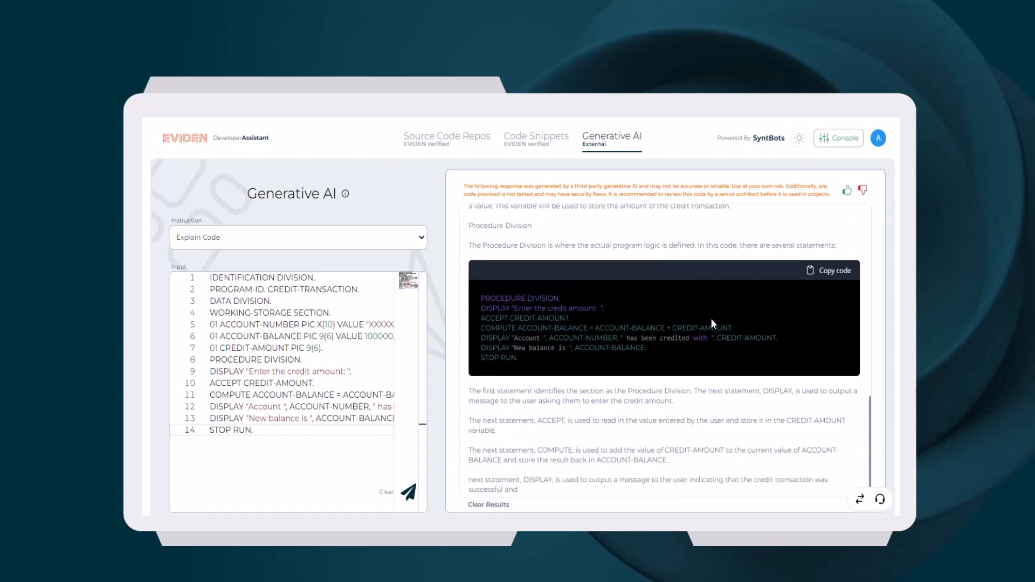
- Start a new snippet form in the Admin Console
left_click(839, 138)
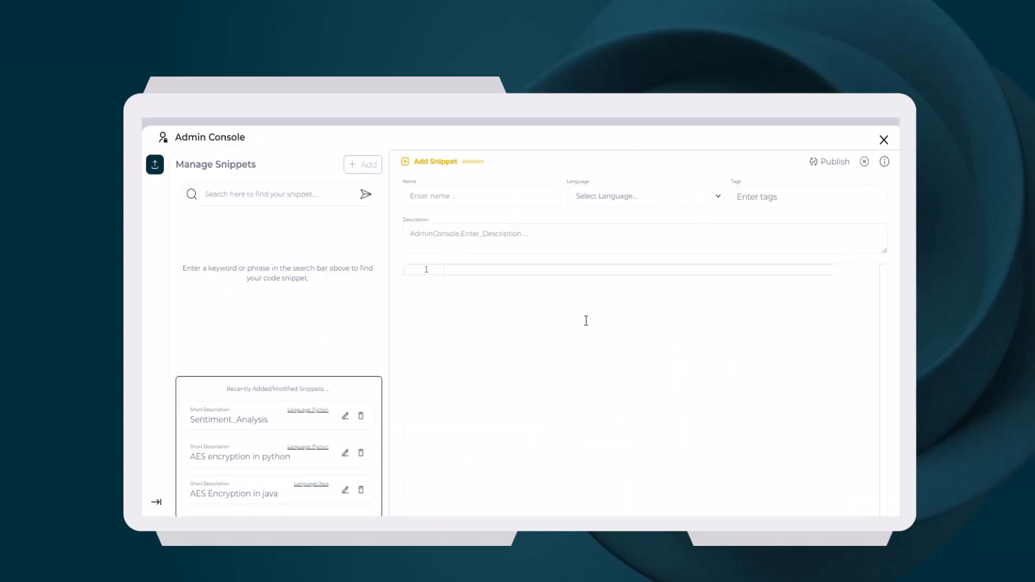
- Publish Python snippet Compress_Files, tagged Zip and Compression, described as compressing files into a zip
type("Compress_")
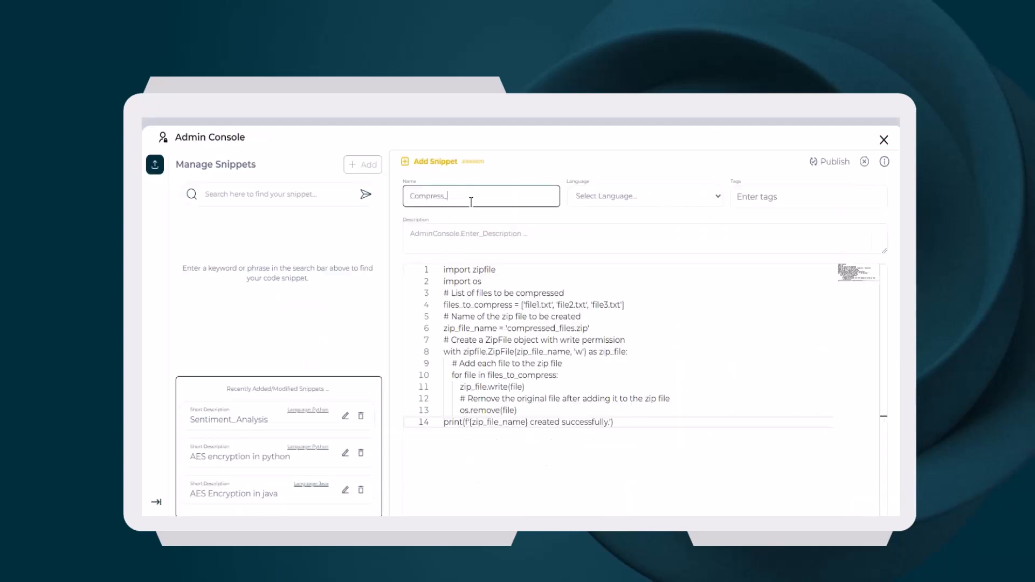
left_click(643, 195)
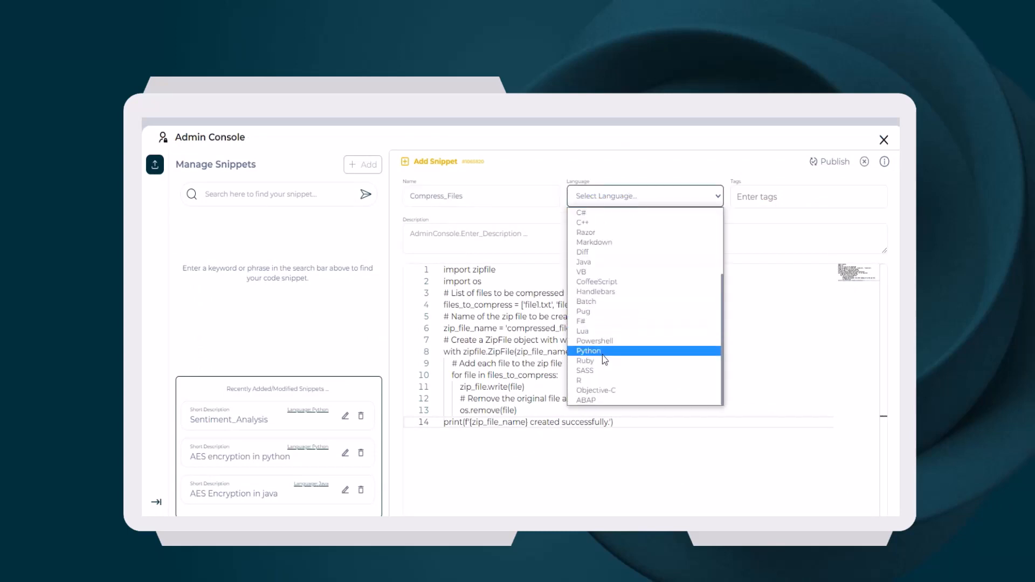
left_click(586, 350)
type("A")
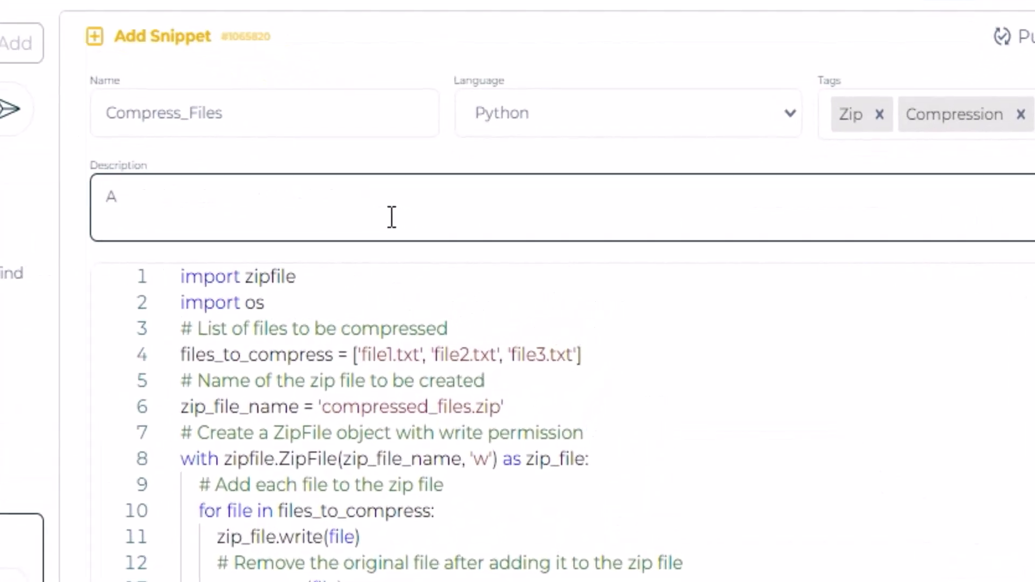
type("python script to co")
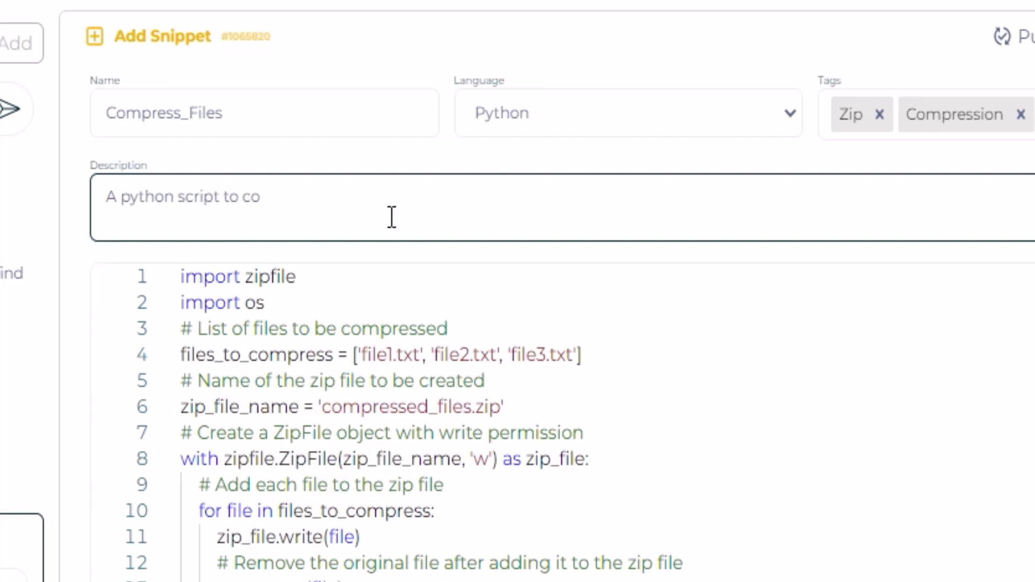
type("mpress files into a zip file")
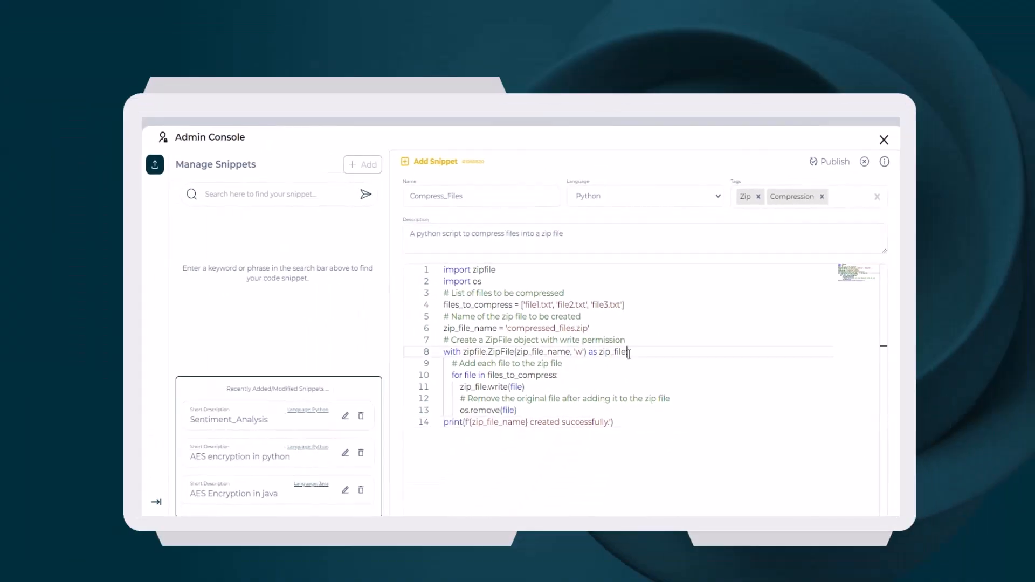
left_click(833, 160)
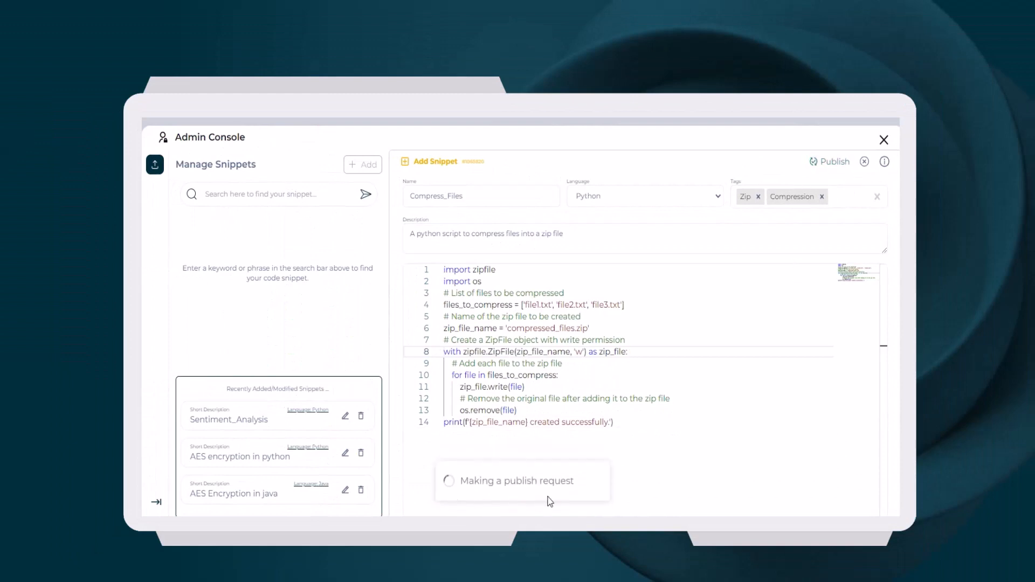
left_click(835, 162)
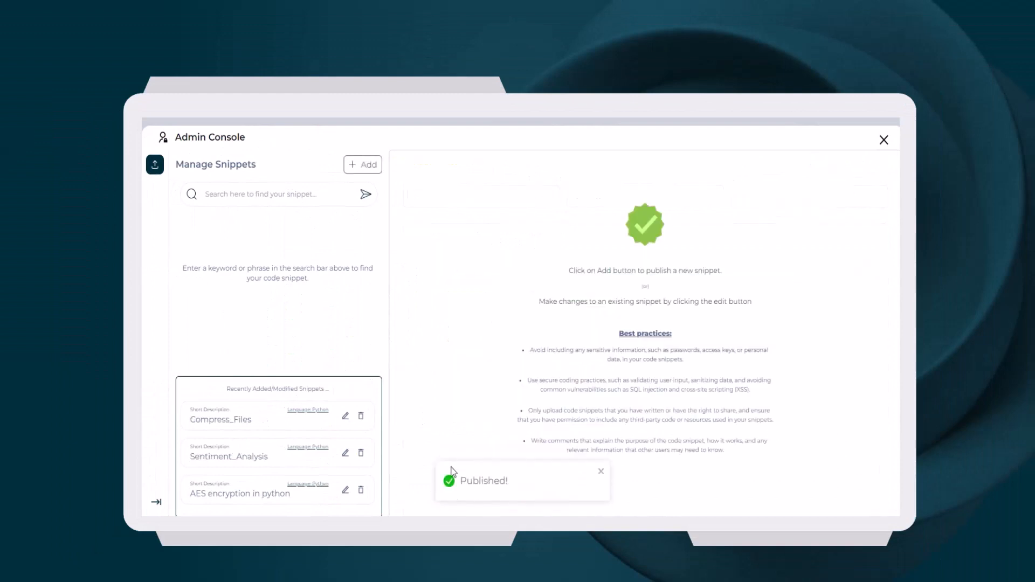